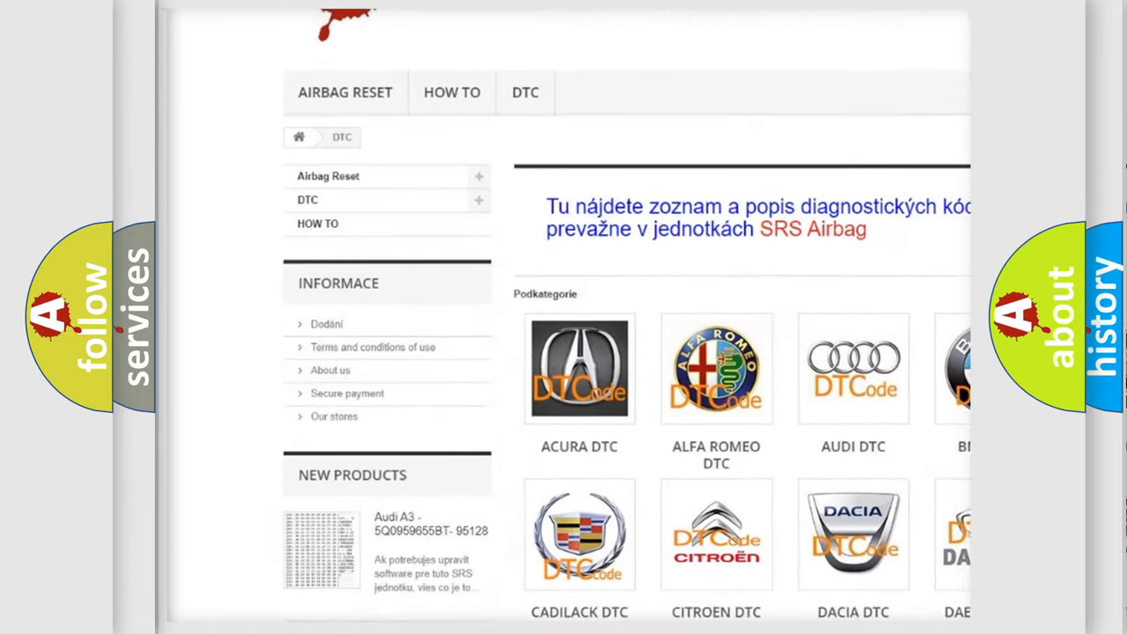
Advance the B2332 slide from the Description text to the Cause text about the combustion fan cable short-circuit.
{"action": "scroll", "scroll_direction": "down", "scroll_amount": 3}
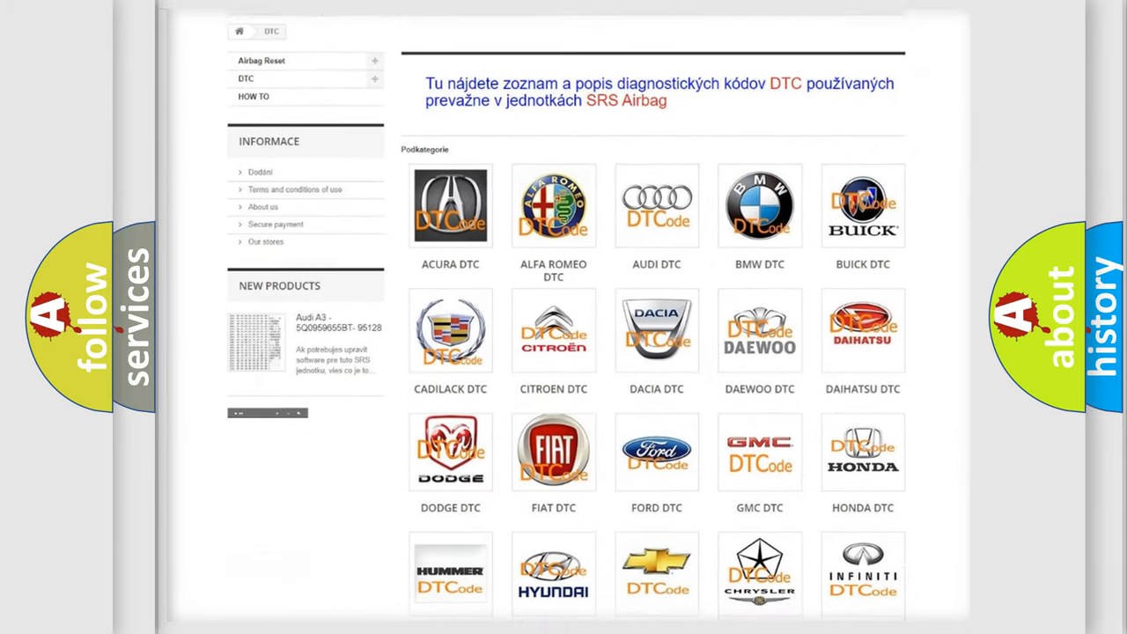
{"action": "scroll", "scroll_direction": "down", "scroll_amount": 3}
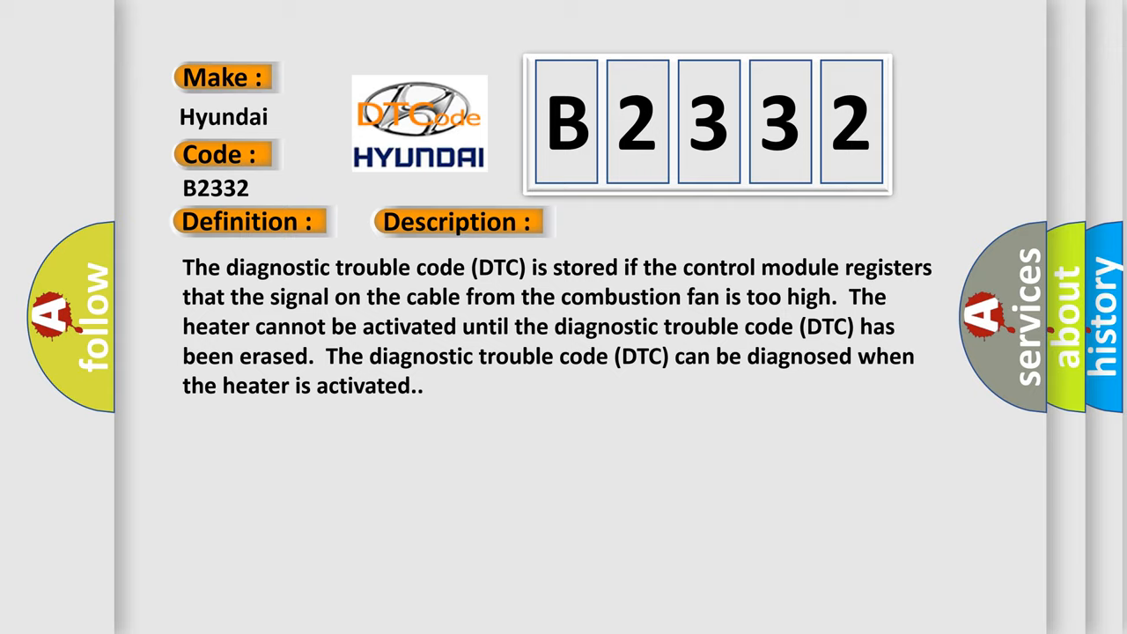
{"action": "left_click", "coordinate": [648, 222]}
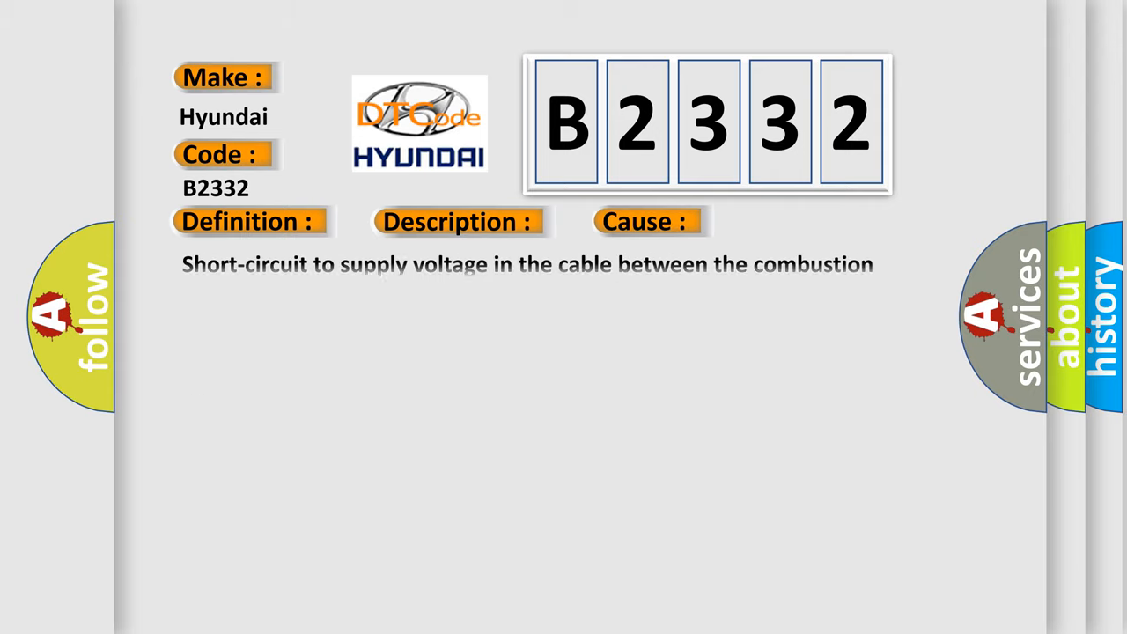